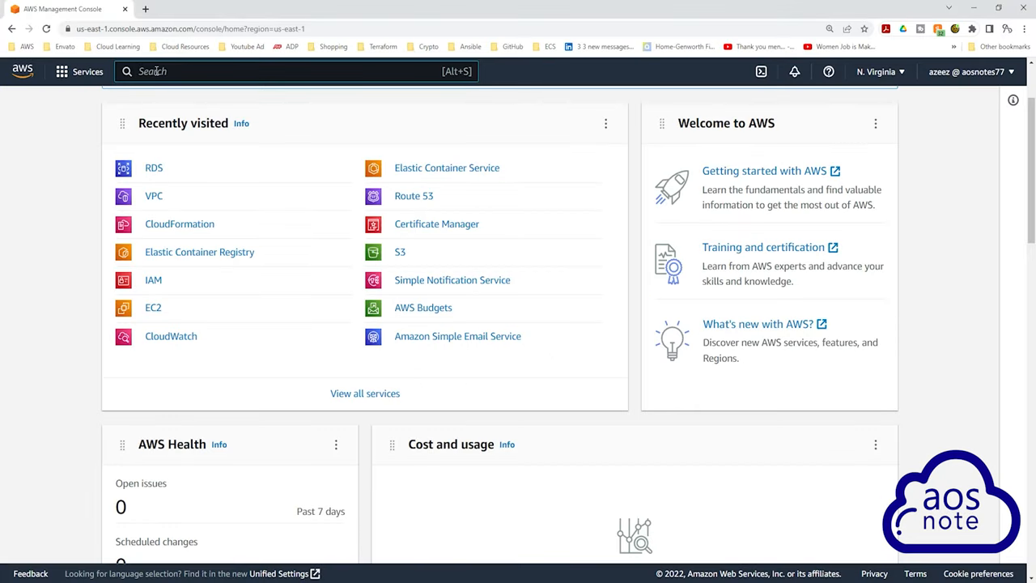
Step: Search the services for 'ec2' and go to the EC2 dashboard
type("ec2")
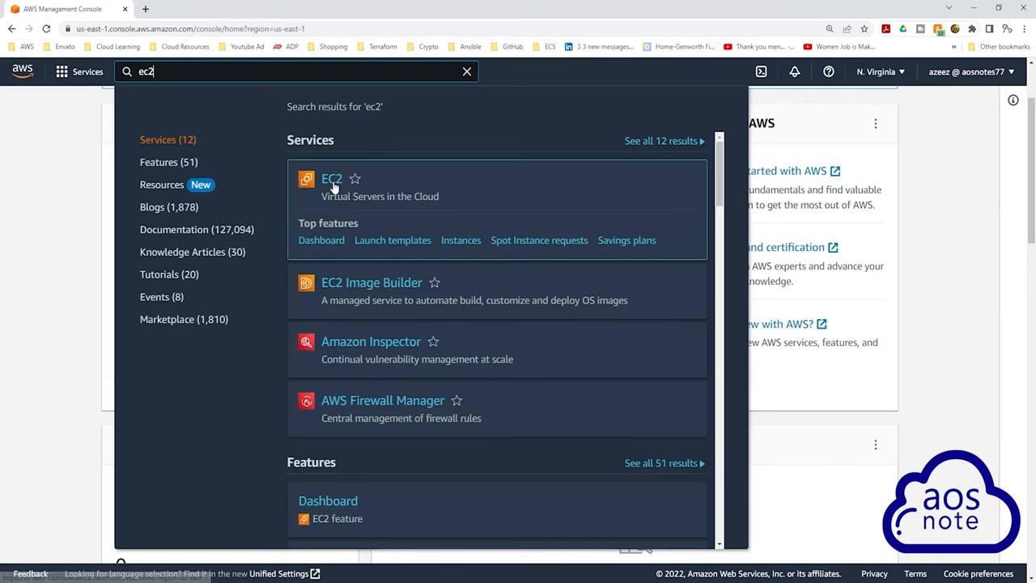
left_click(331, 178)
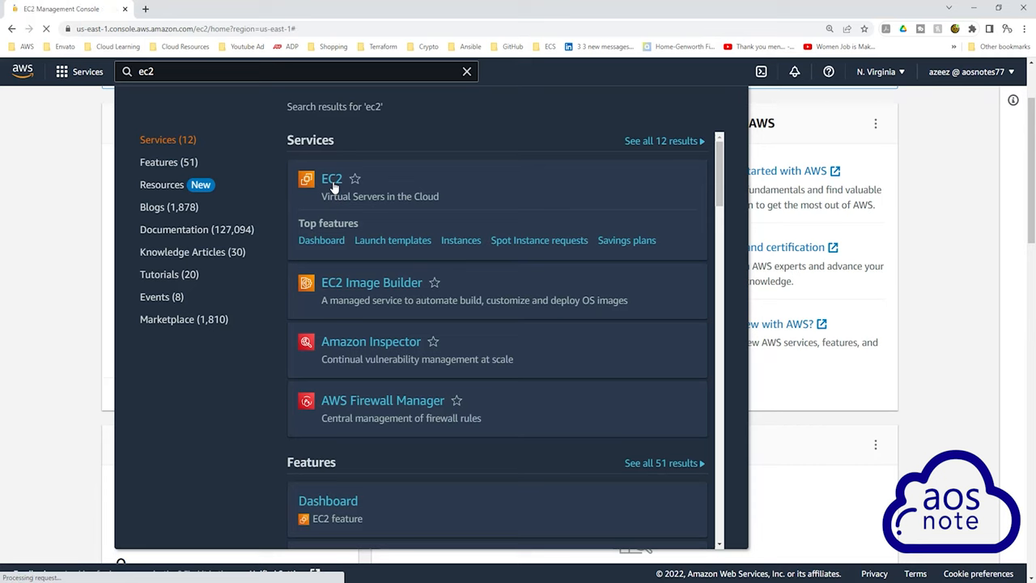
left_click(332, 178)
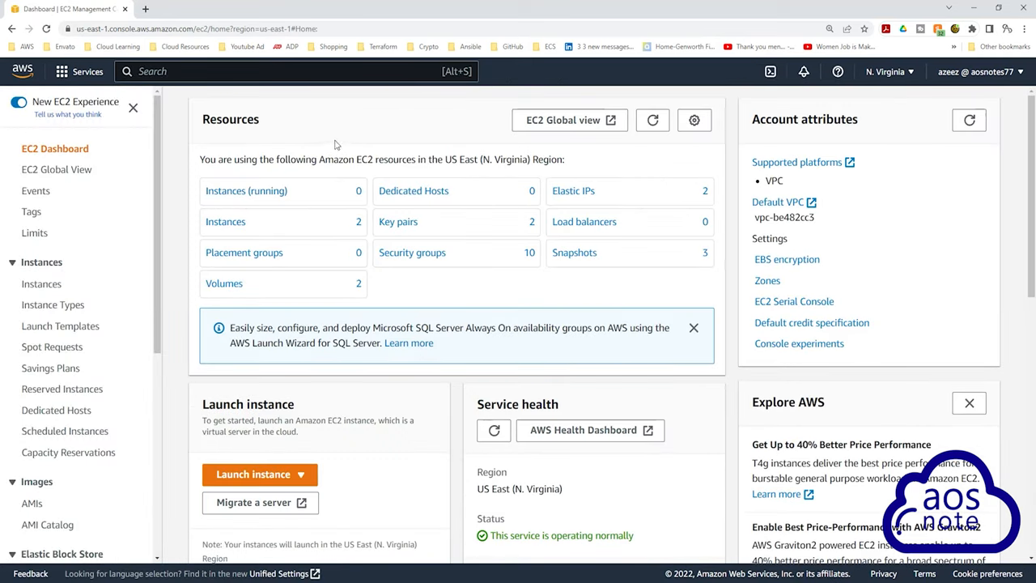
mouse_move(284, 135)
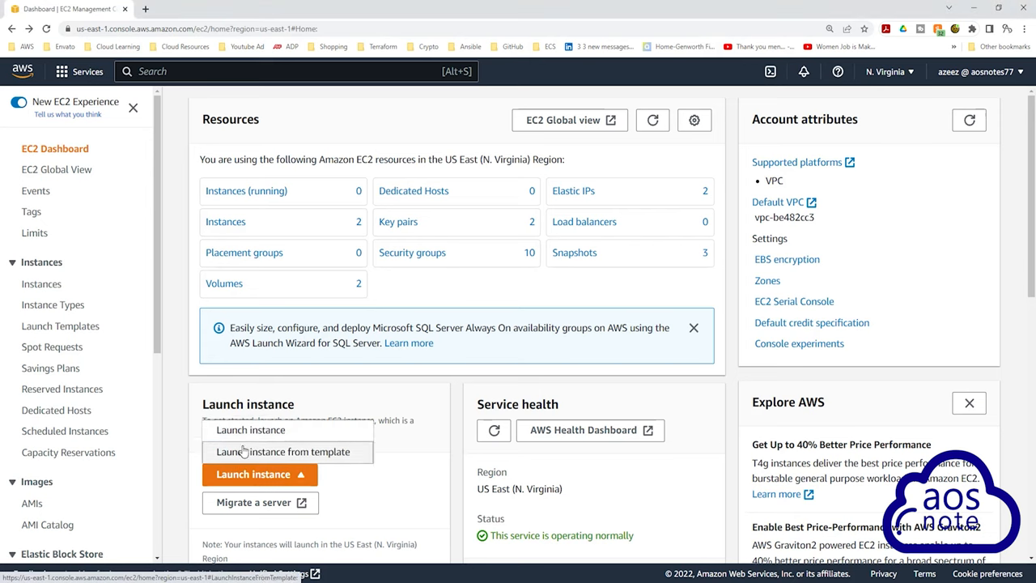
Step: Begin a new instance launch and name the instance 'Bastion Host'
left_click(250, 429)
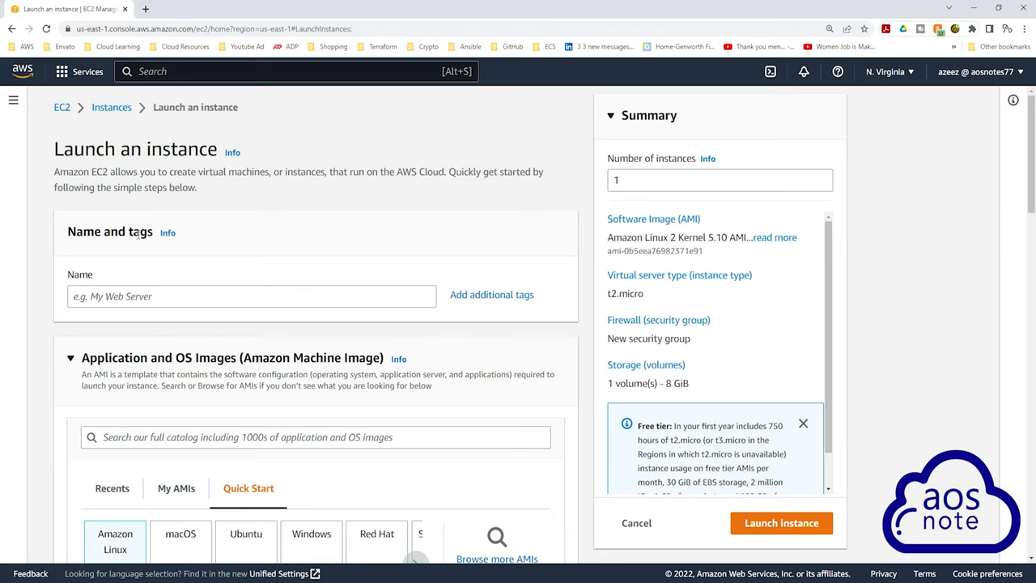
left_click(251, 294)
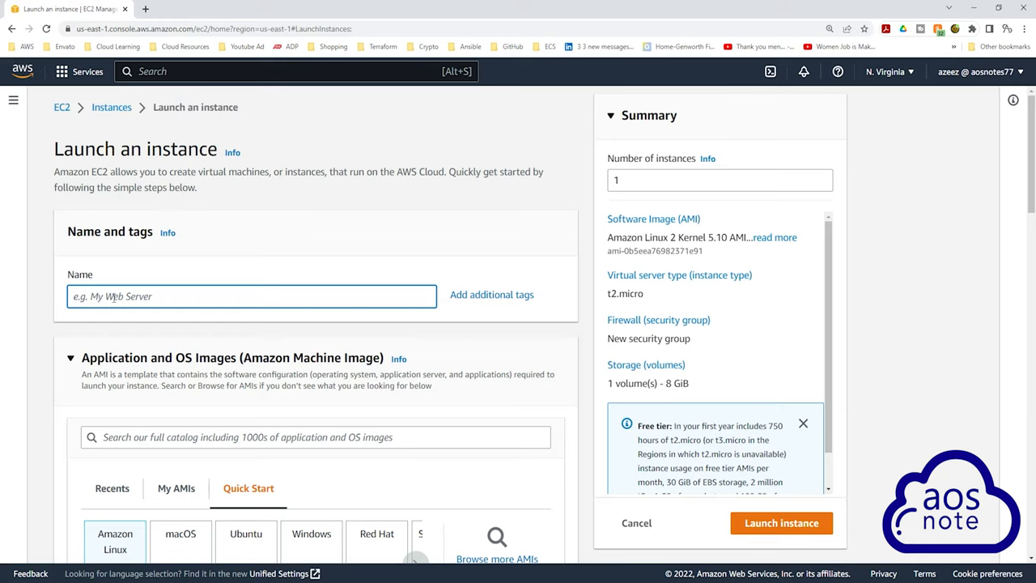
type("Bast")
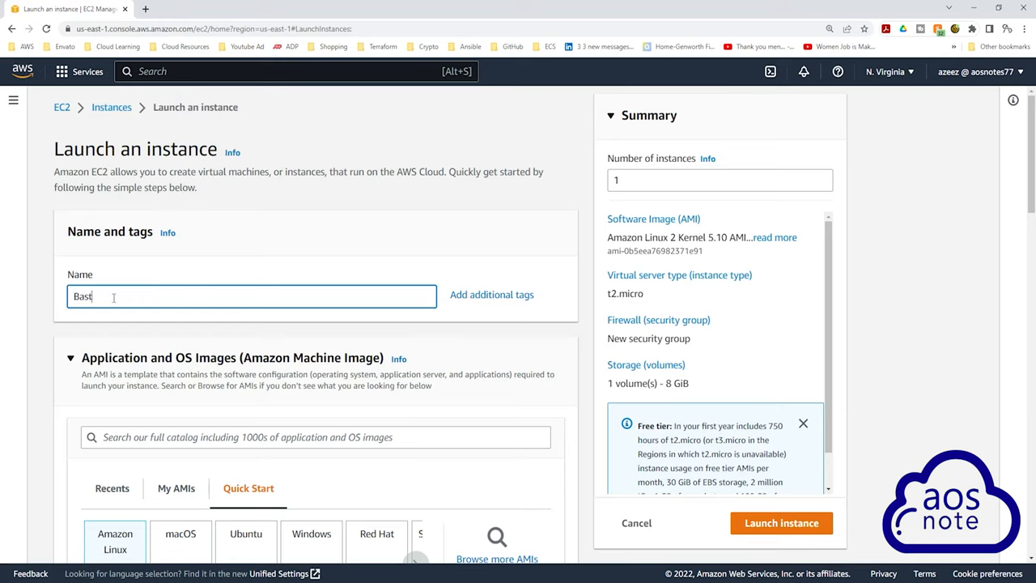
type("ion H")
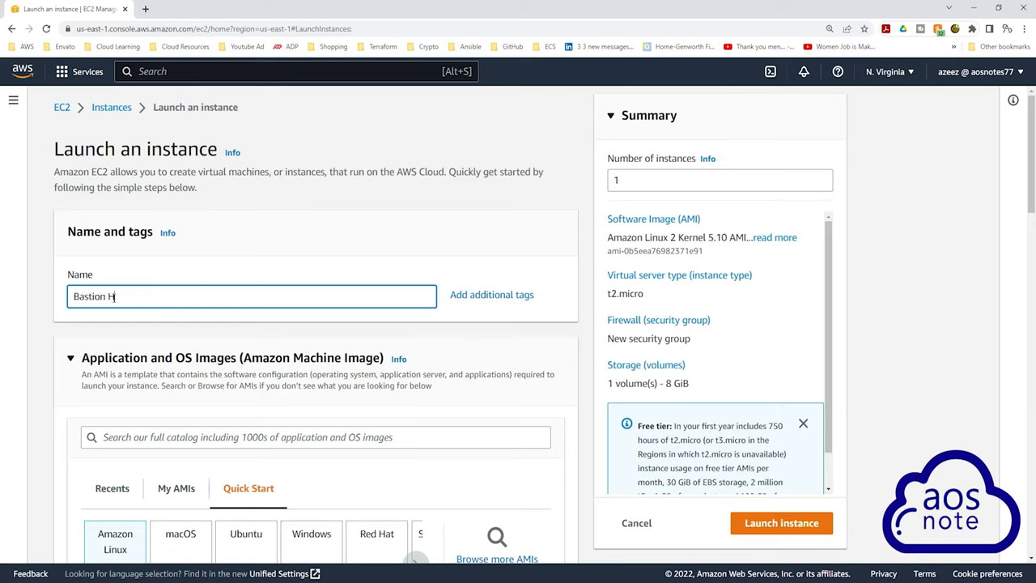
type("ost")
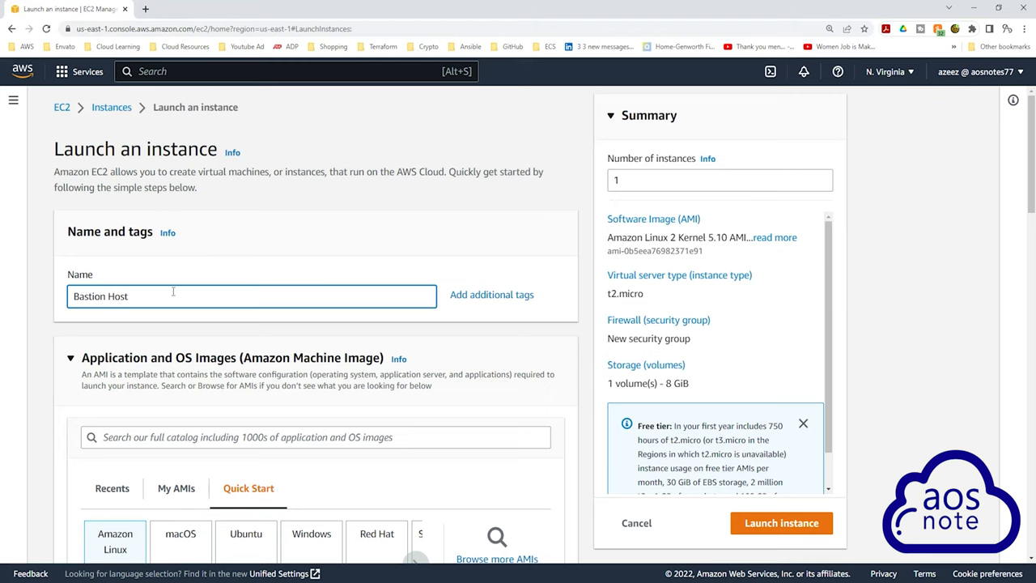
Step: Keep Amazon Linux 2 and t2.micro, and select the myec2key key pair for login
scroll("down", 3)
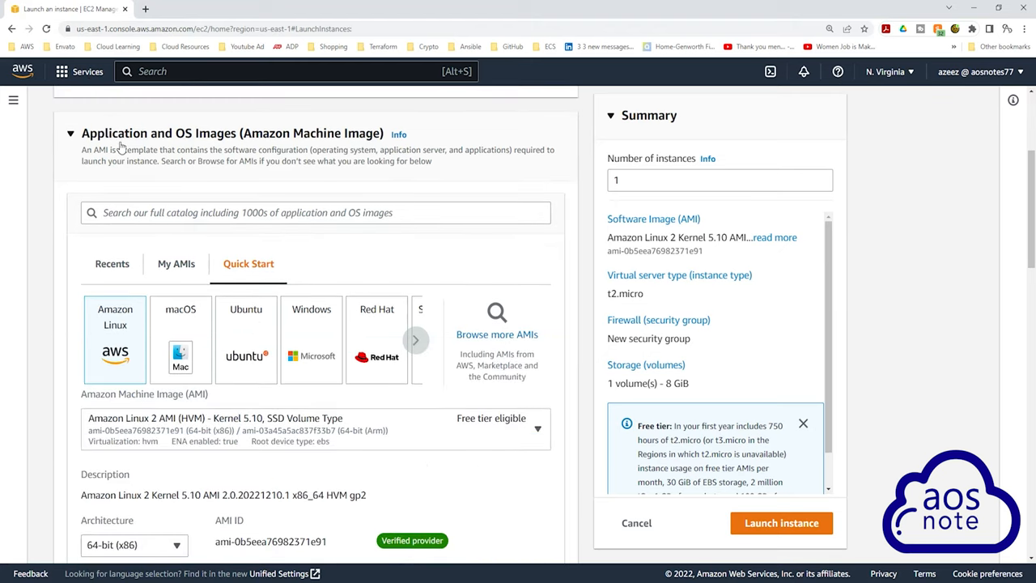
mouse_move(243, 191)
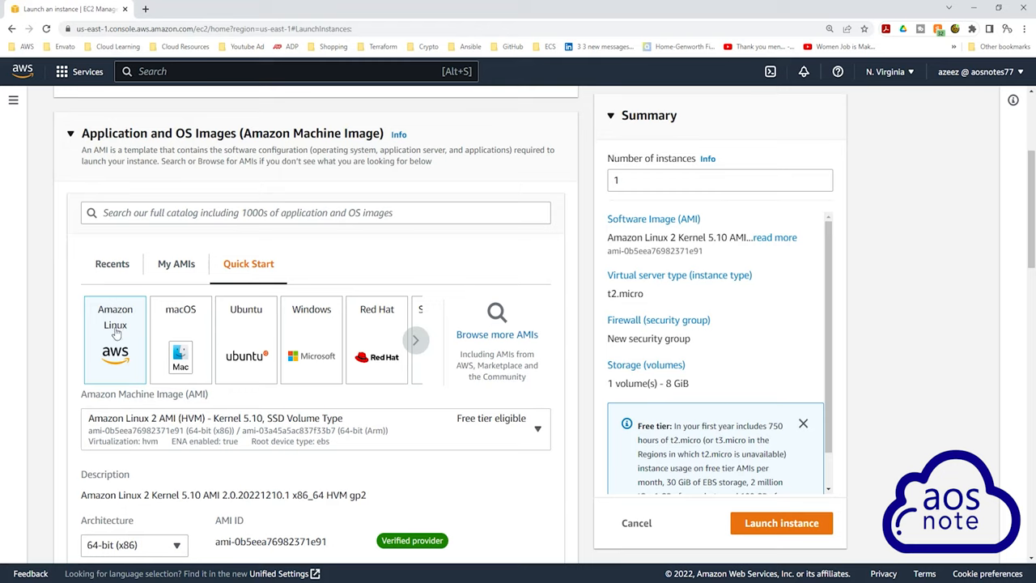
mouse_move(167, 428)
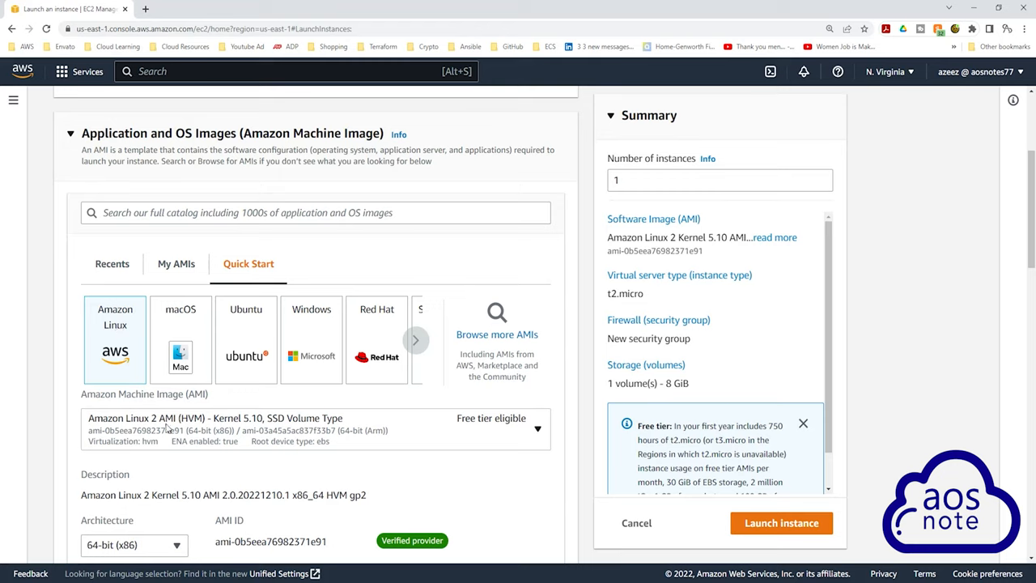
mouse_move(514, 437)
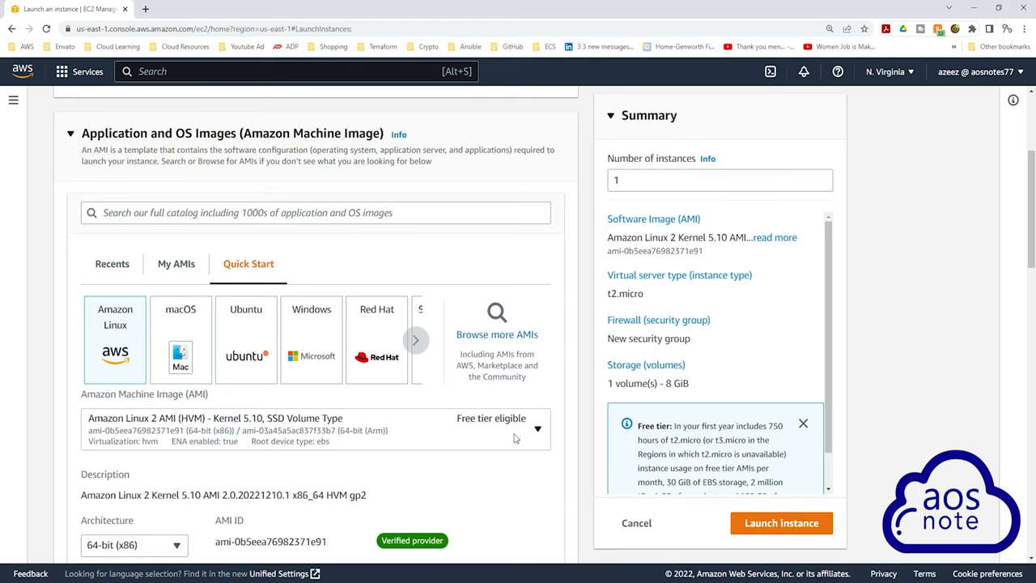
scroll("down", 3)
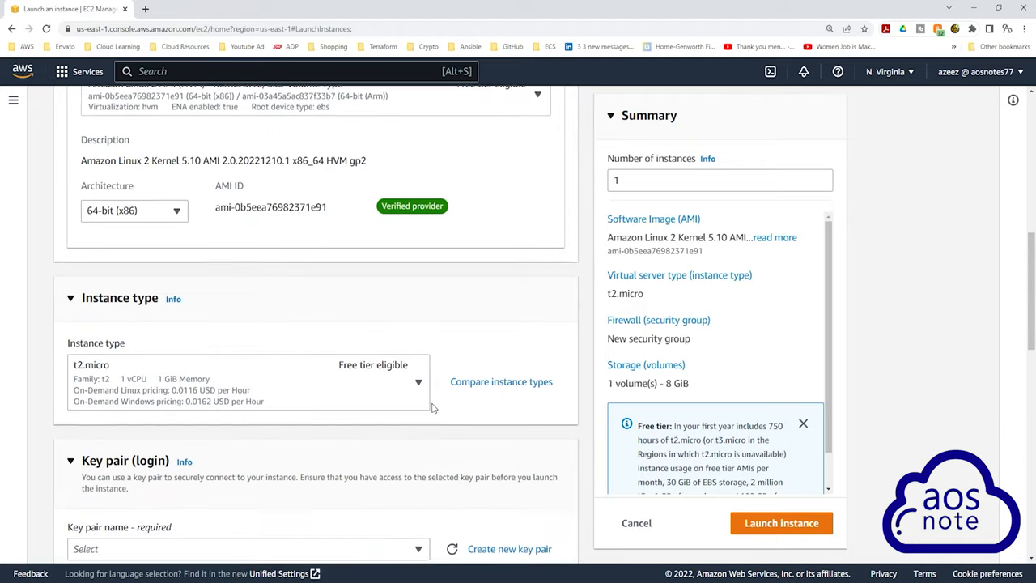
scroll("down", 3)
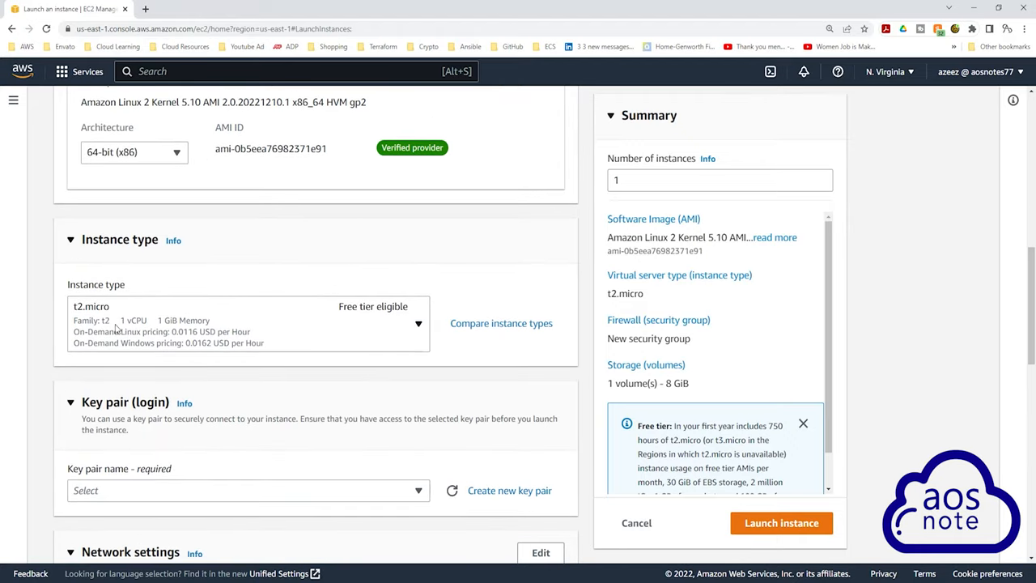
mouse_move(343, 333)
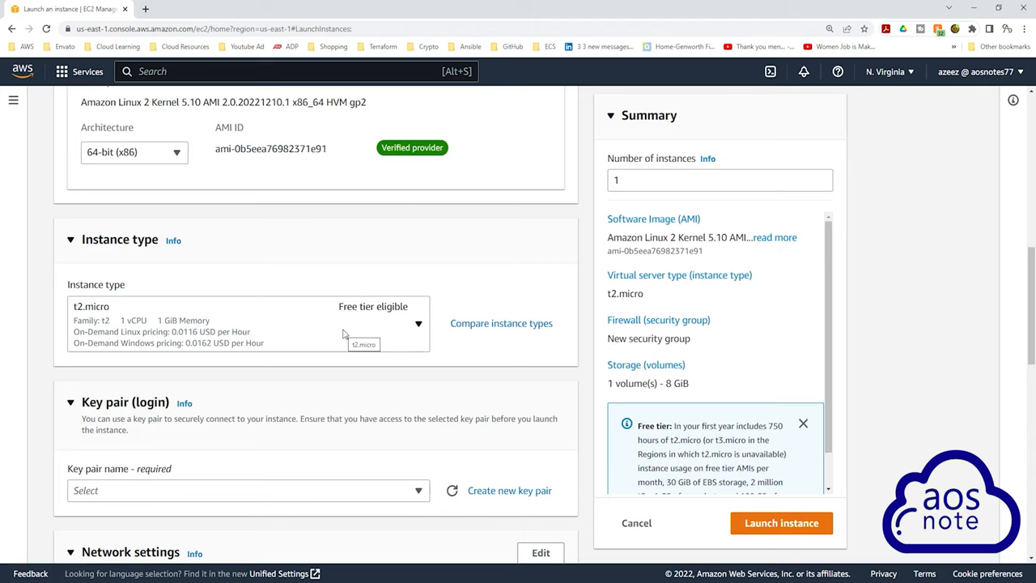
scroll("down", 3)
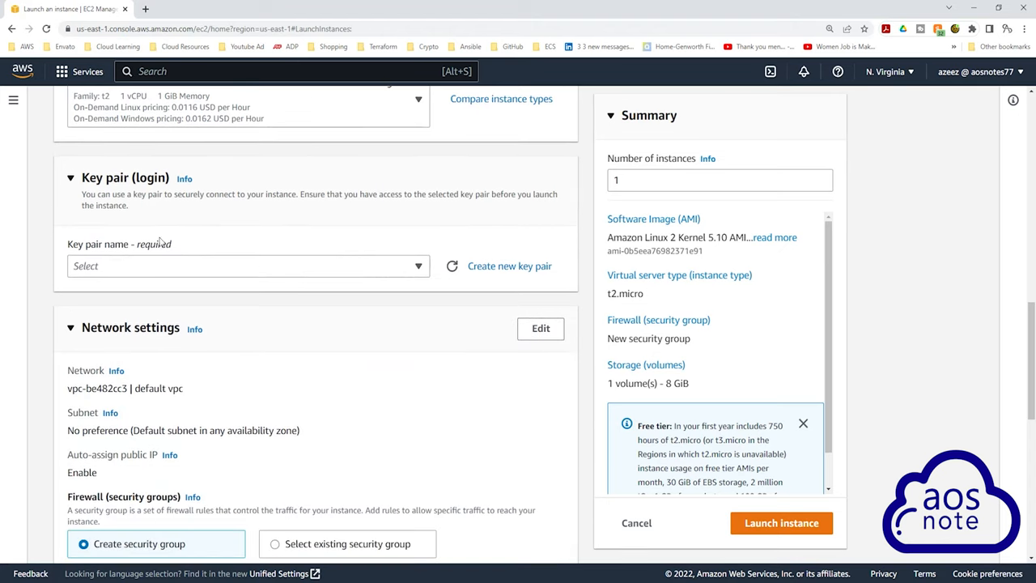
mouse_move(379, 272)
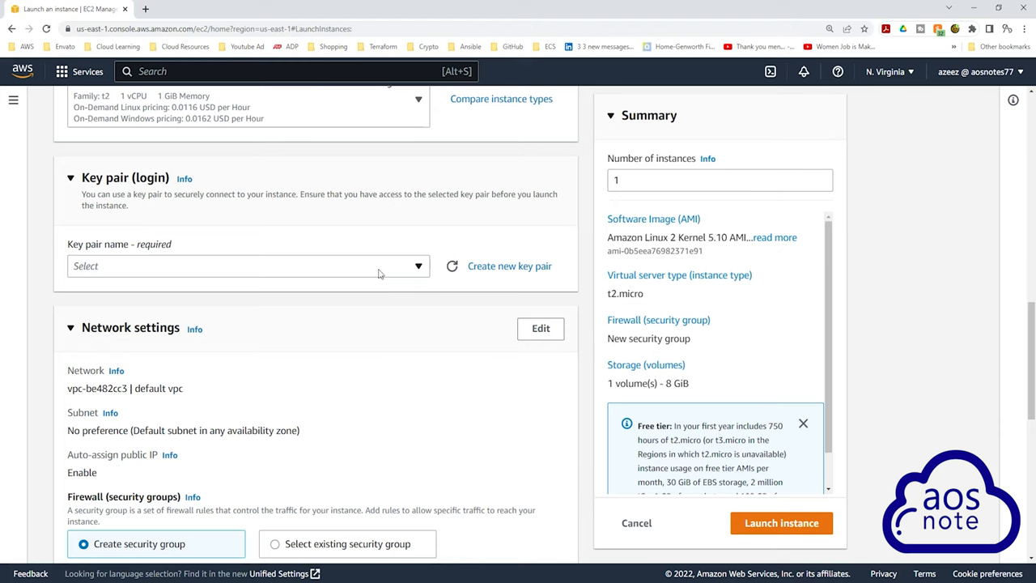
left_click(247, 265)
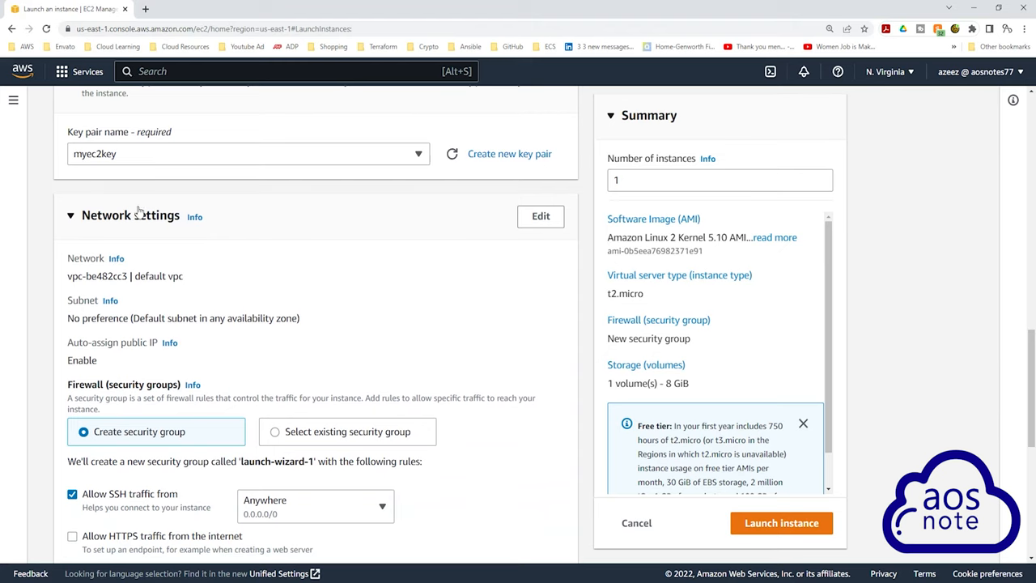
Step: Set networking to Dev VPC, Public Subnet AZ1, with auto-assign public IP enabled
left_click(541, 217)
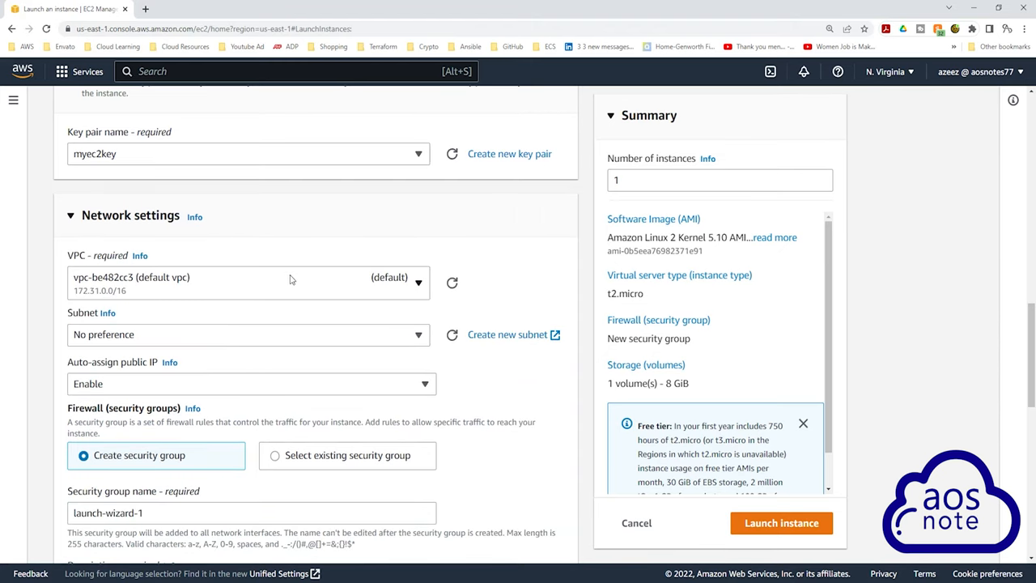
left_click(247, 276)
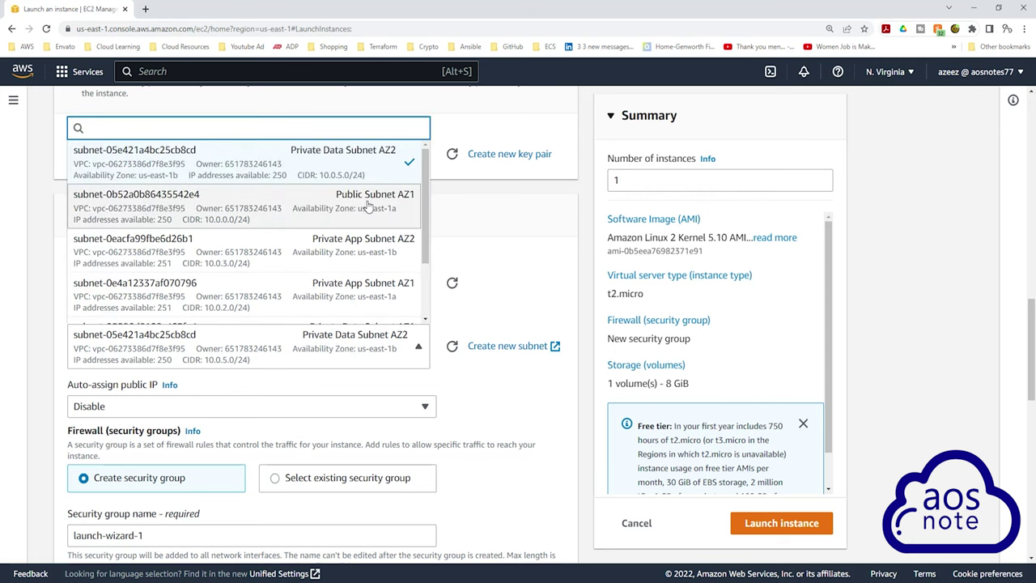
left_click(243, 207)
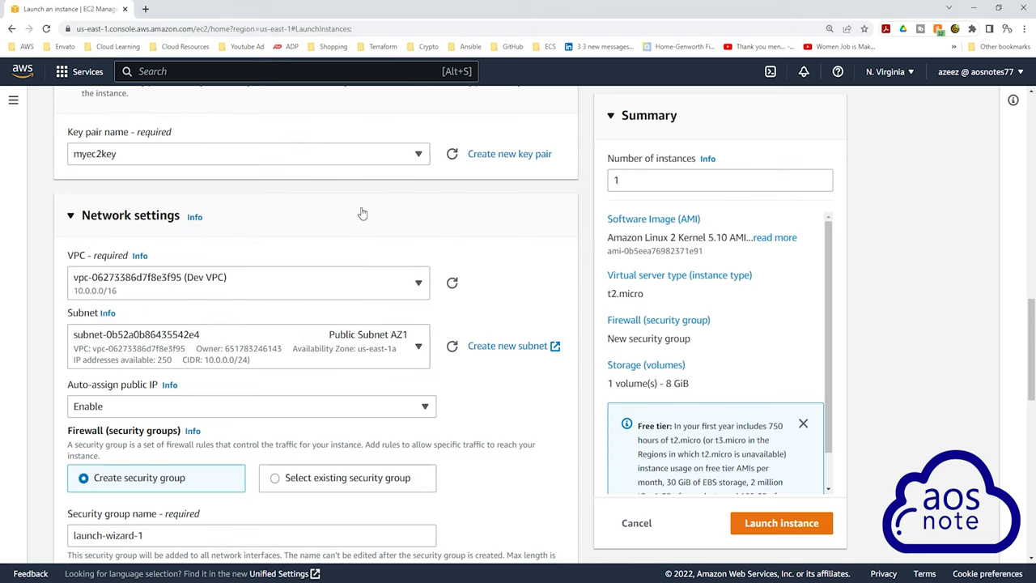
scroll("down", 3)
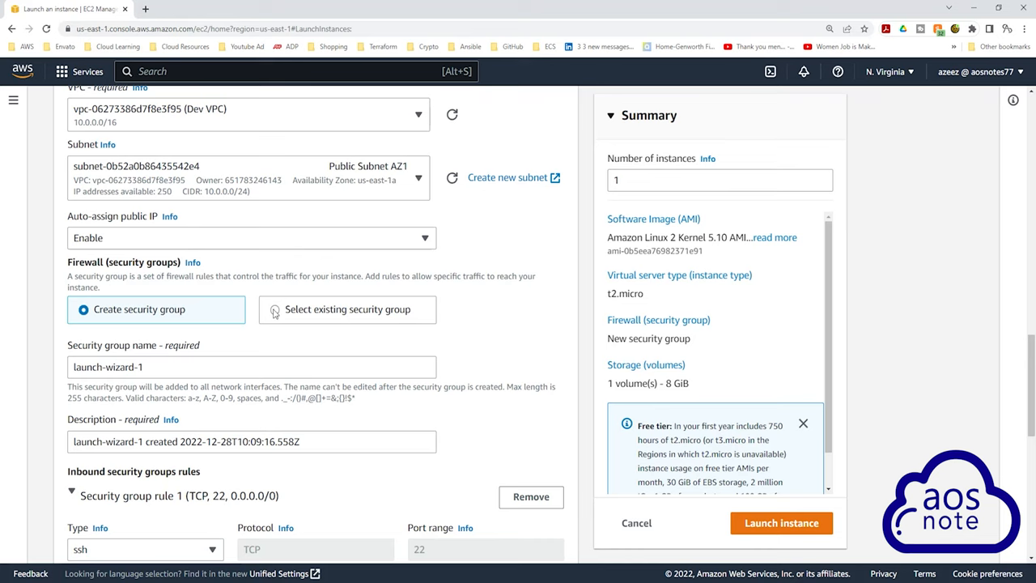
Step: Use the existing Bastion Host Security Group rather than creating a new one
left_click(275, 309)
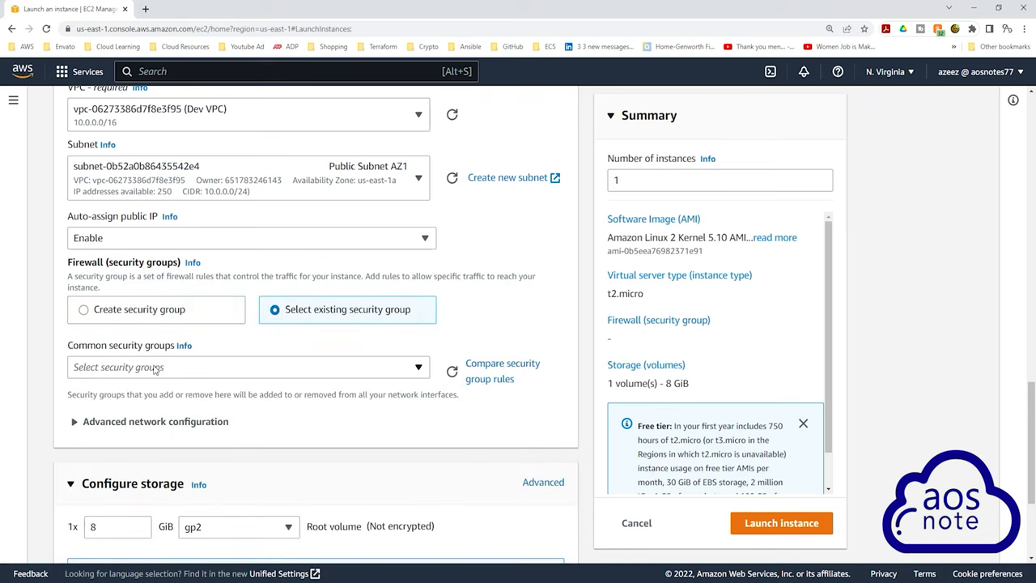
left_click(249, 366)
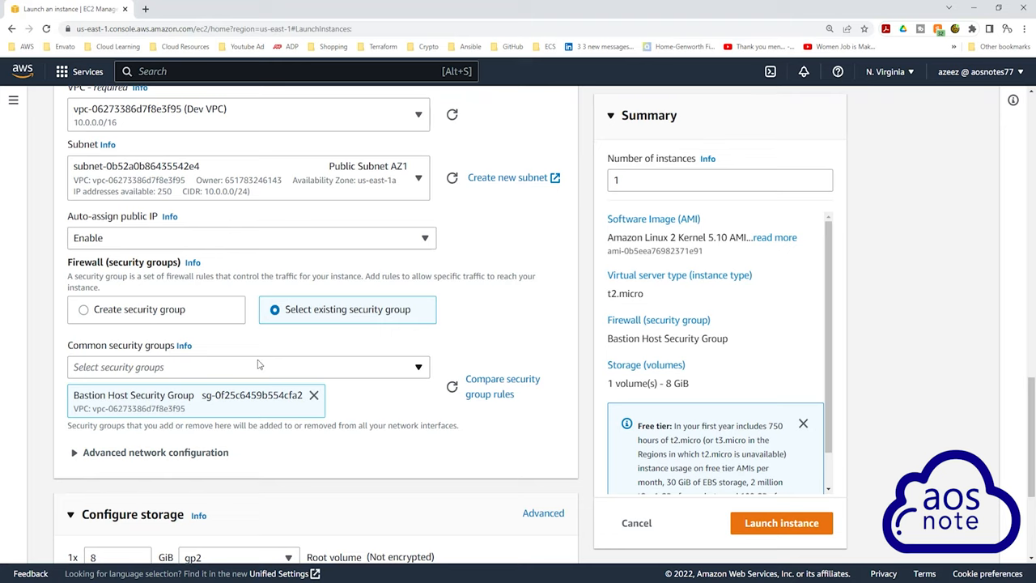
scroll("down", 3)
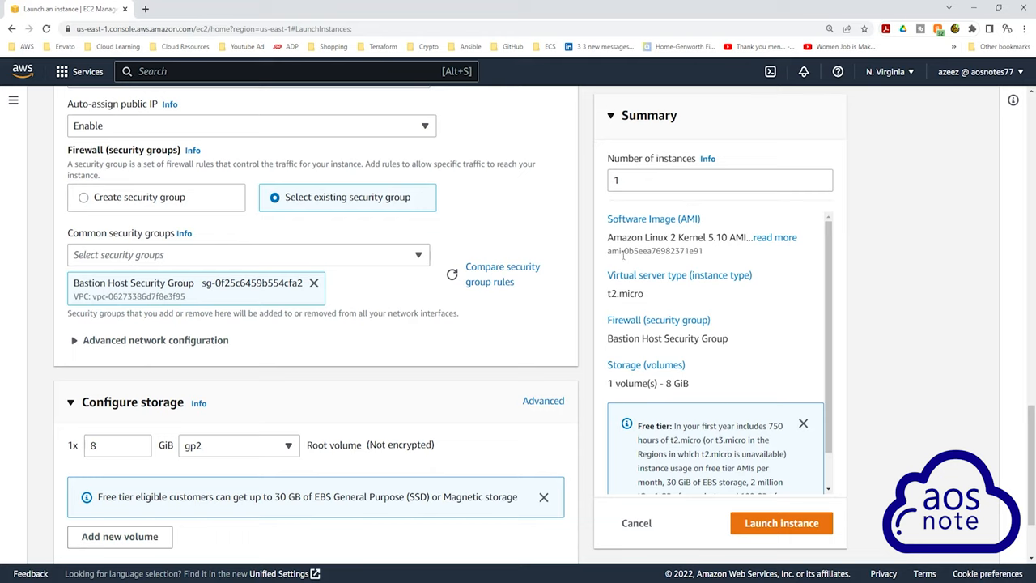
mouse_move(654, 311)
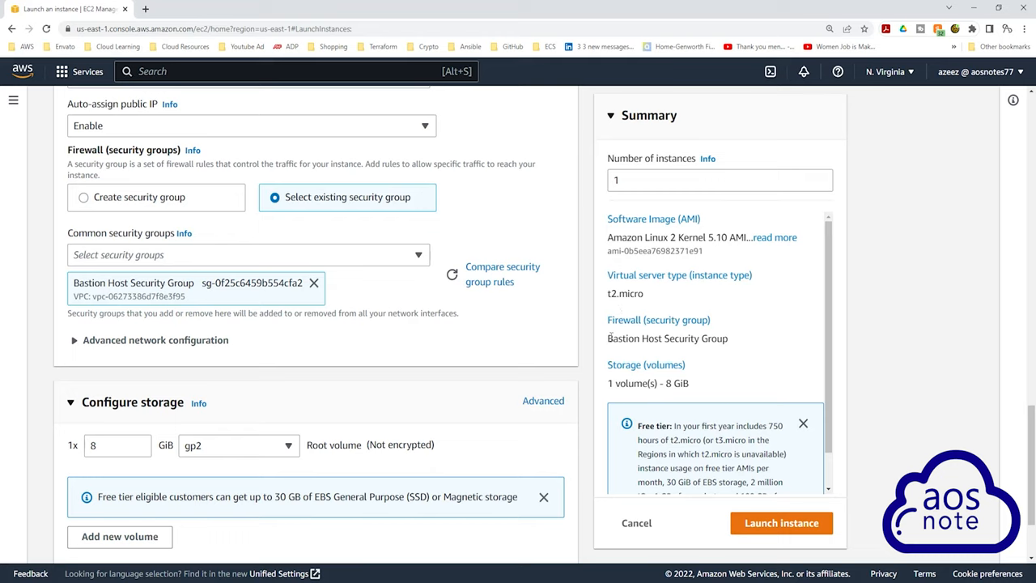
mouse_move(721, 324)
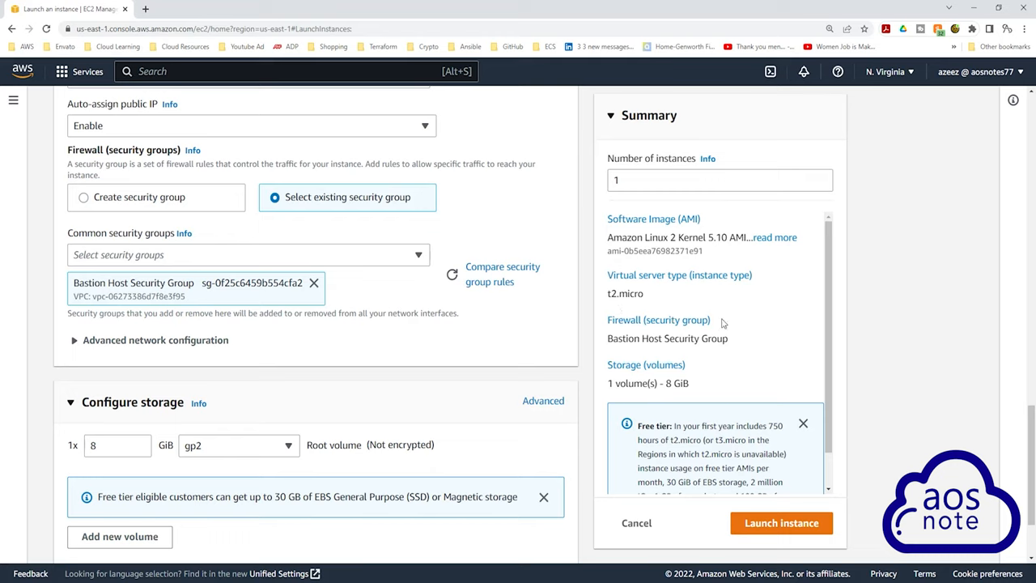
mouse_move(774, 516)
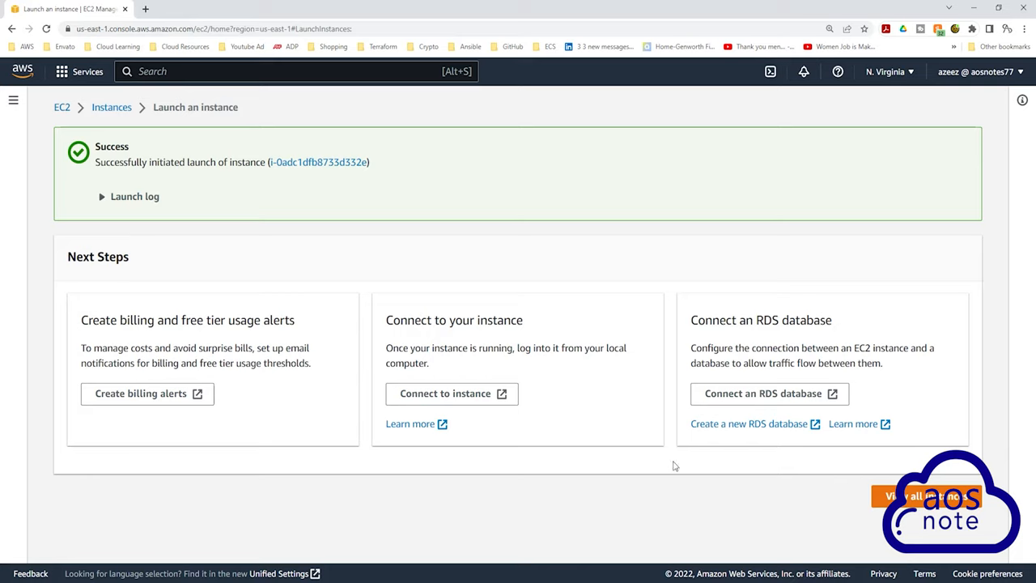
mouse_move(340, 202)
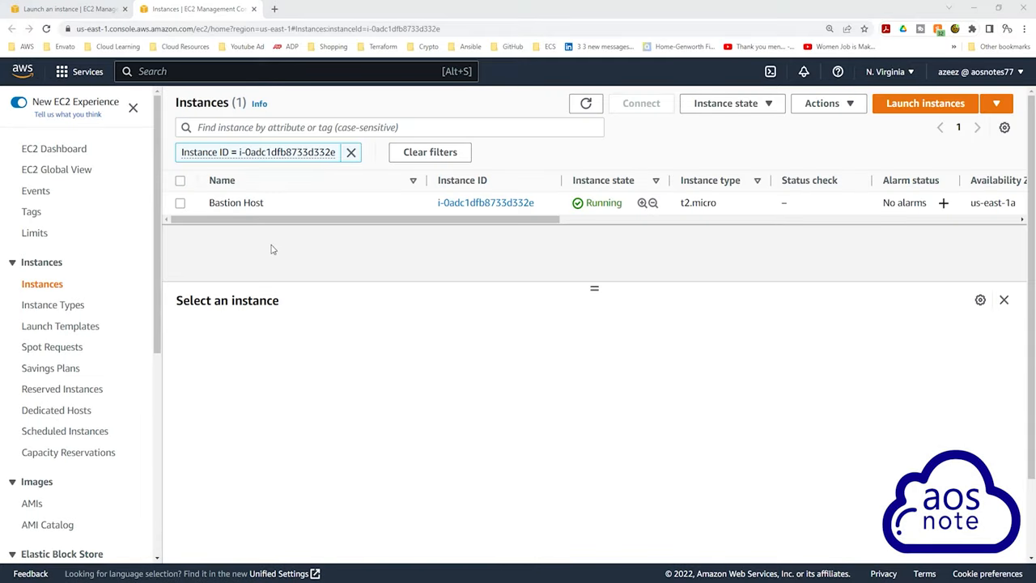
mouse_move(606, 166)
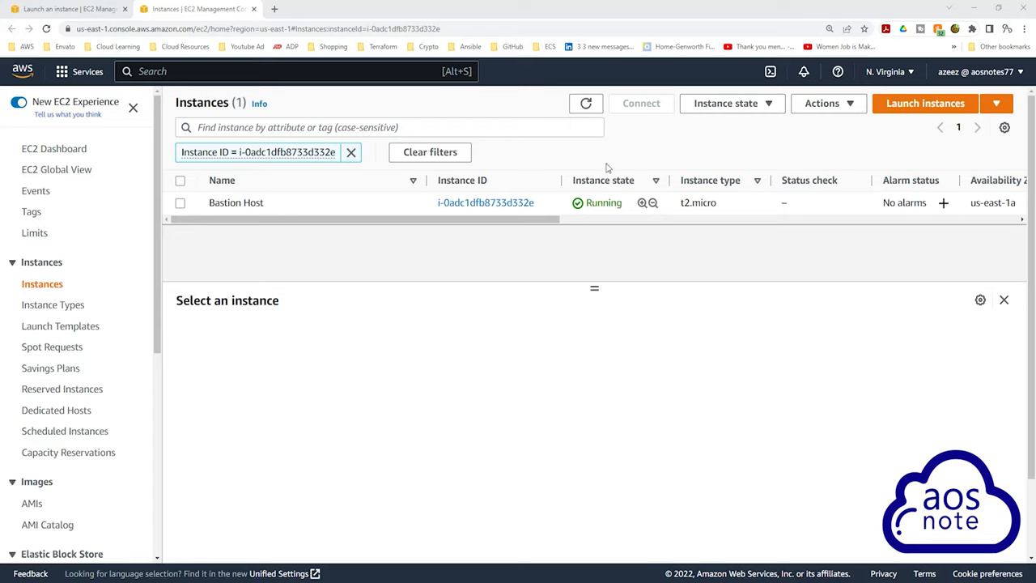
mouse_move(599, 227)
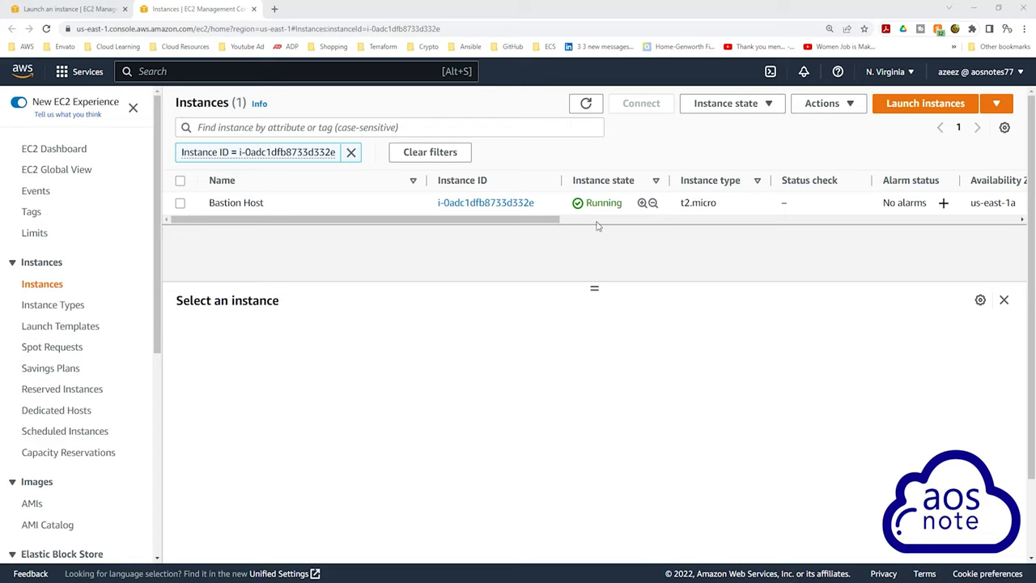